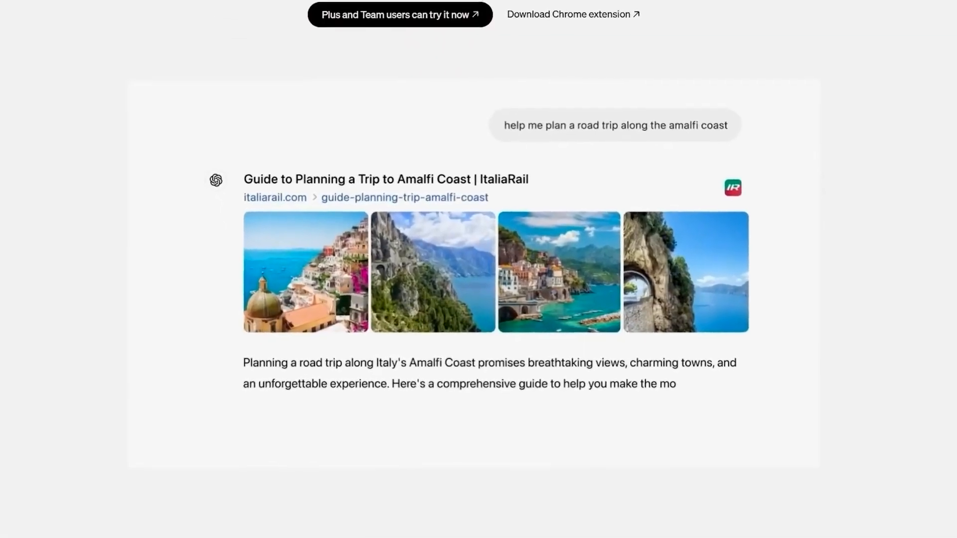
Scroll through the Amalfi Coast road-trip answer to the photos and ItaliaRail source link
scroll("down", 3)
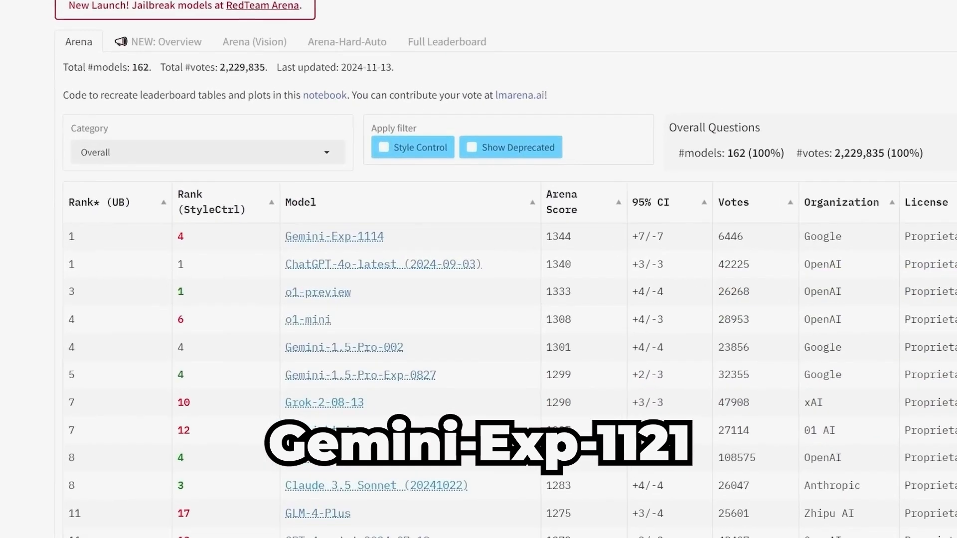
scroll("up", 3)
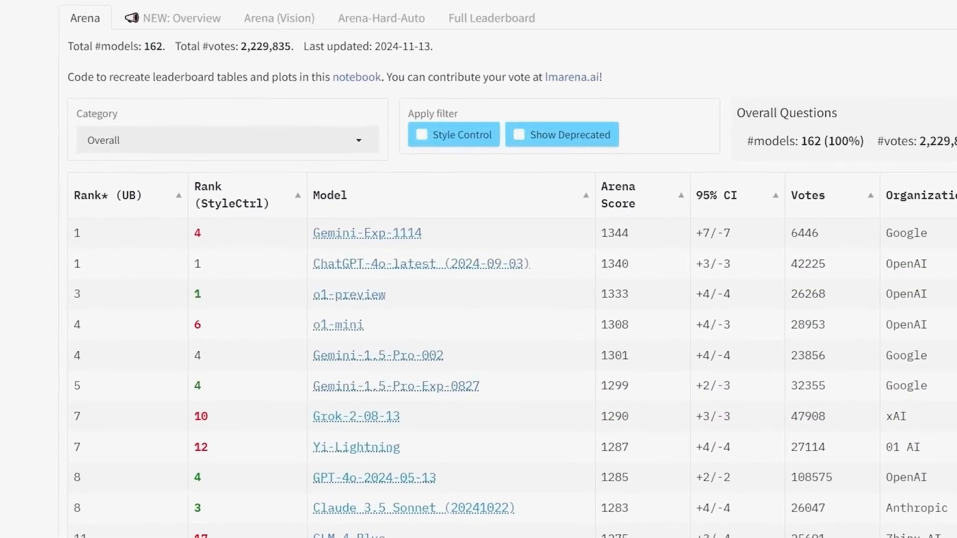
scroll("down", 3)
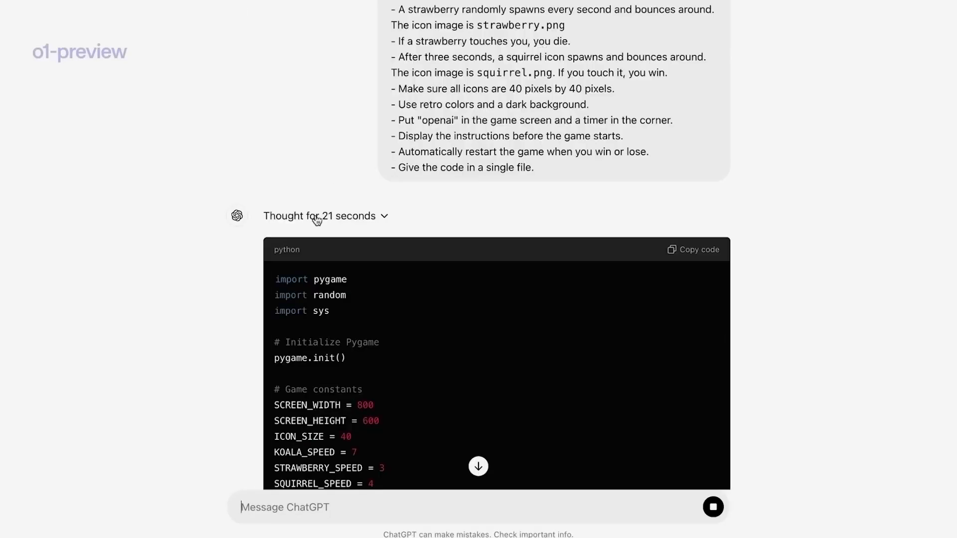
Expand o1-preview's 21-second reasoning summary and enter ':set paste' in vim for demo.html
left_click(319, 215)
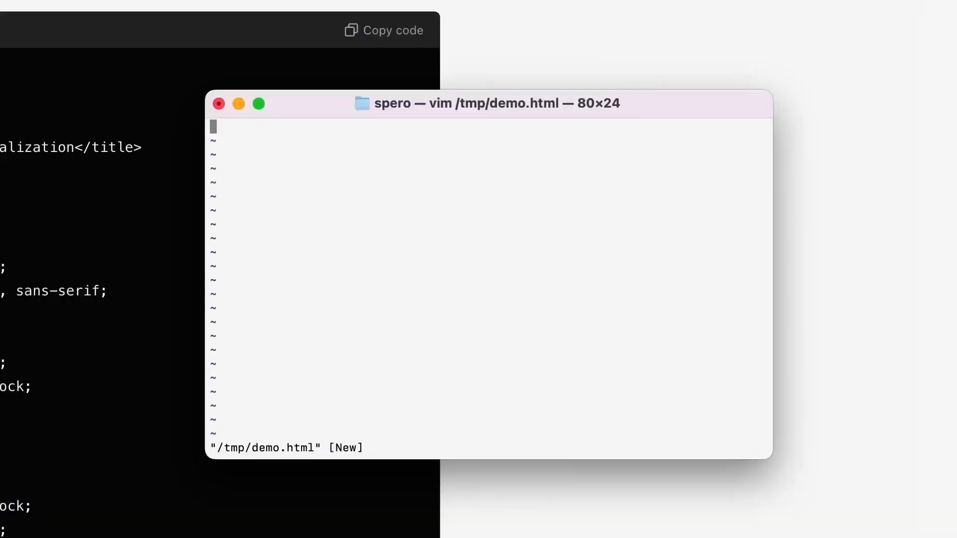
type(":set paste")
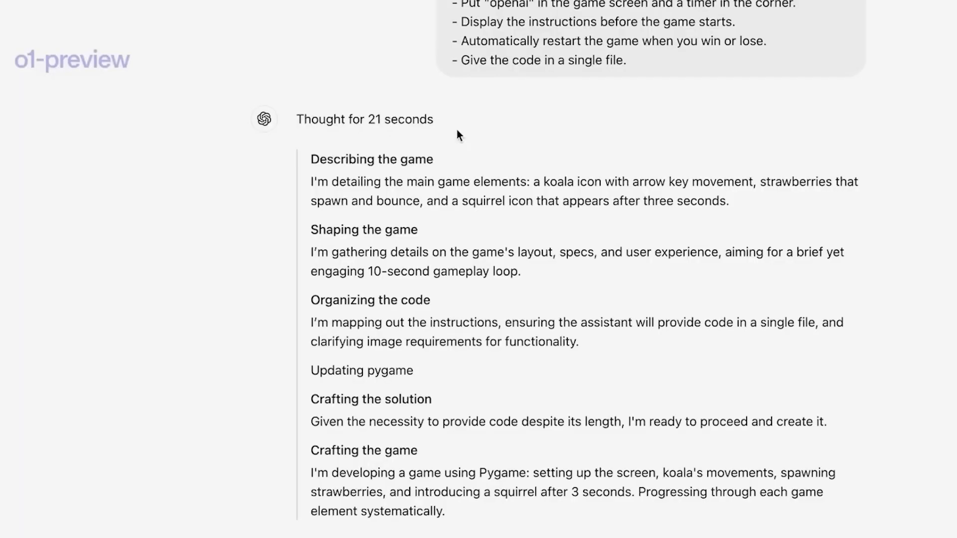
Scroll through the reasoning steps from Describing the game to Crafting the game
scroll("down", 3)
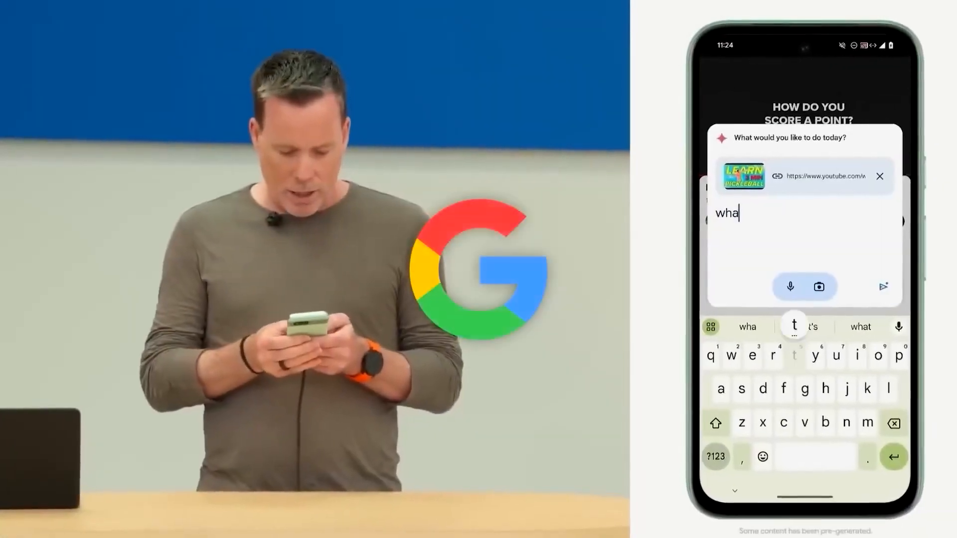
Enter 'what' into the Gemini prompt with the pickleball YouTube link attached
type("t")
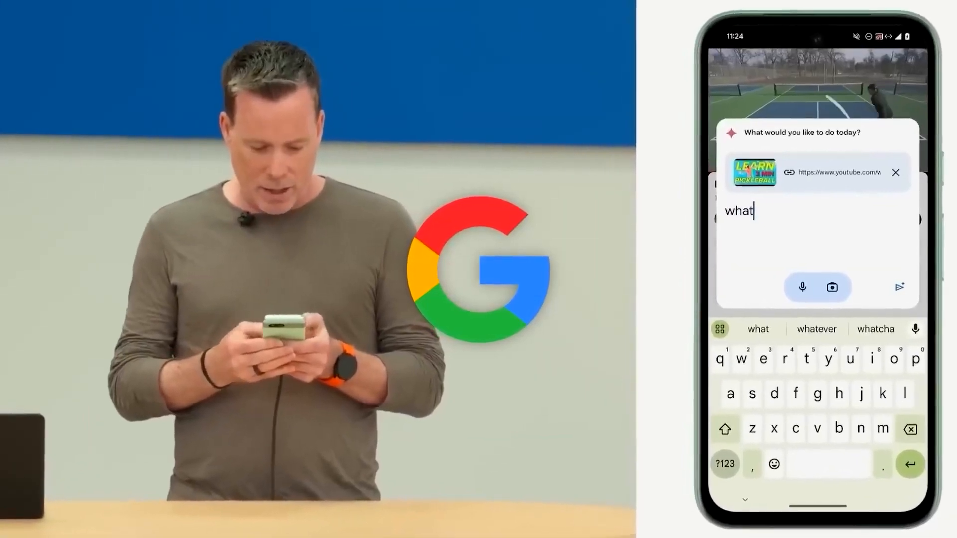